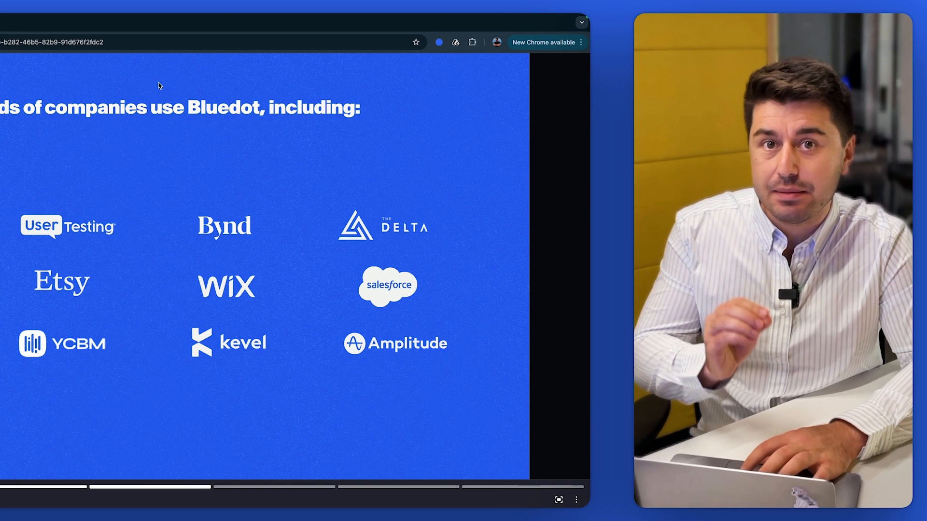
- Bring up the Bluedot recorder from the Chrome toolbar extension icon
{"action": "left_click", "coordinate": [439, 41]}
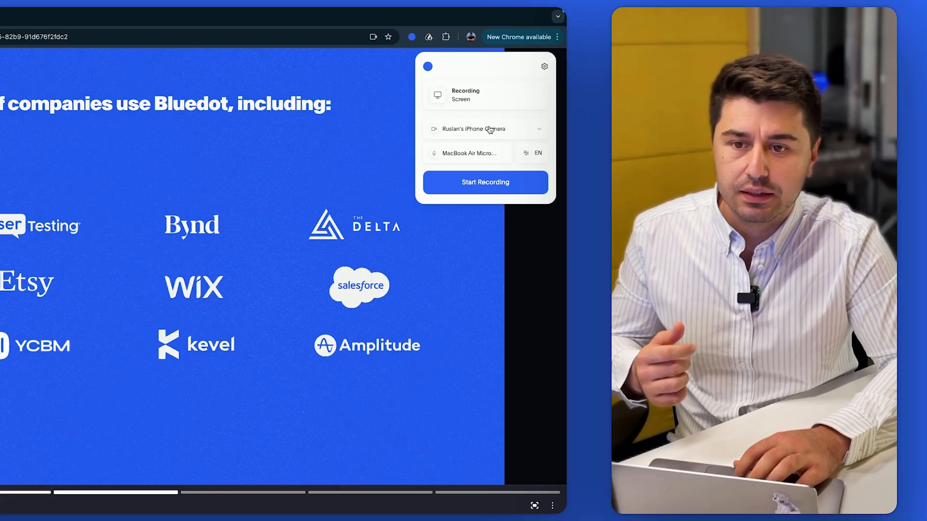
- Select FaceTime HD Camera, keep English as meeting language, and start recording
{"action": "left_click", "coordinate": [484, 128]}
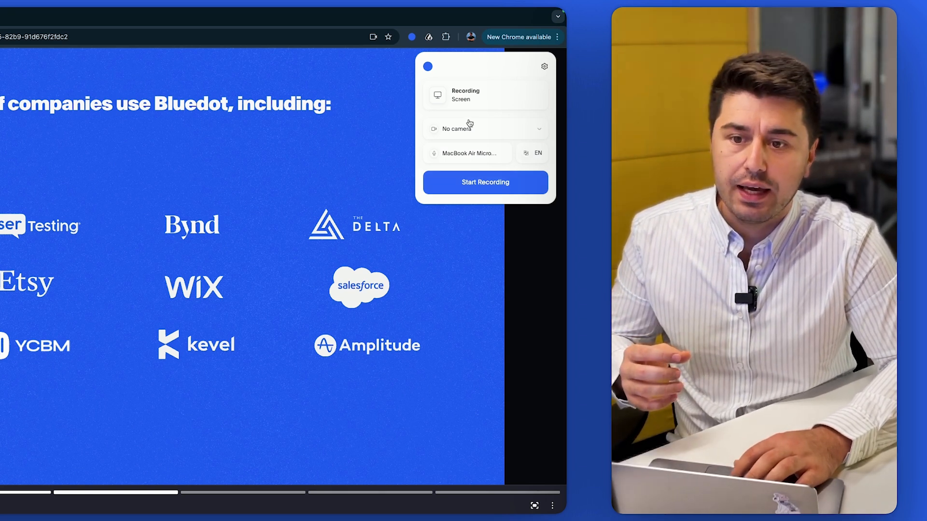
{"action": "left_click", "coordinate": [537, 153]}
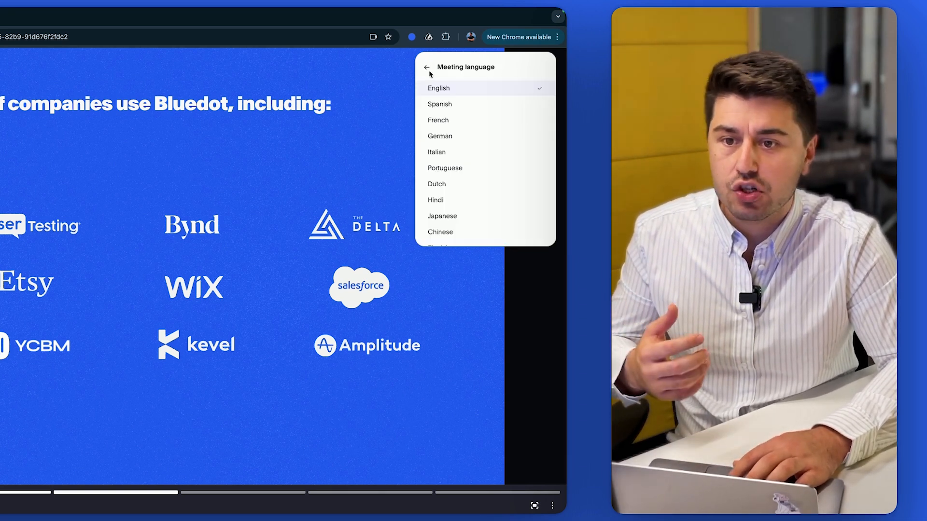
{"action": "left_click", "coordinate": [427, 67]}
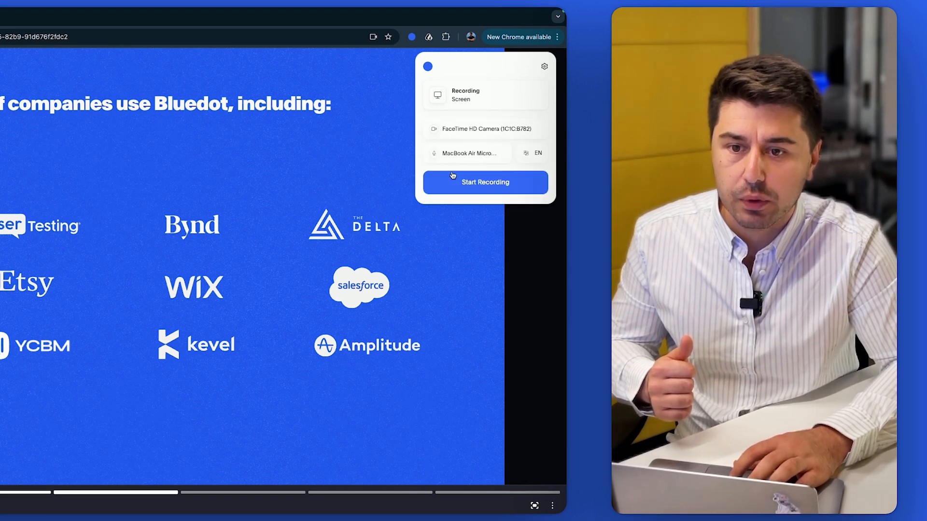
{"action": "left_click", "coordinate": [484, 183]}
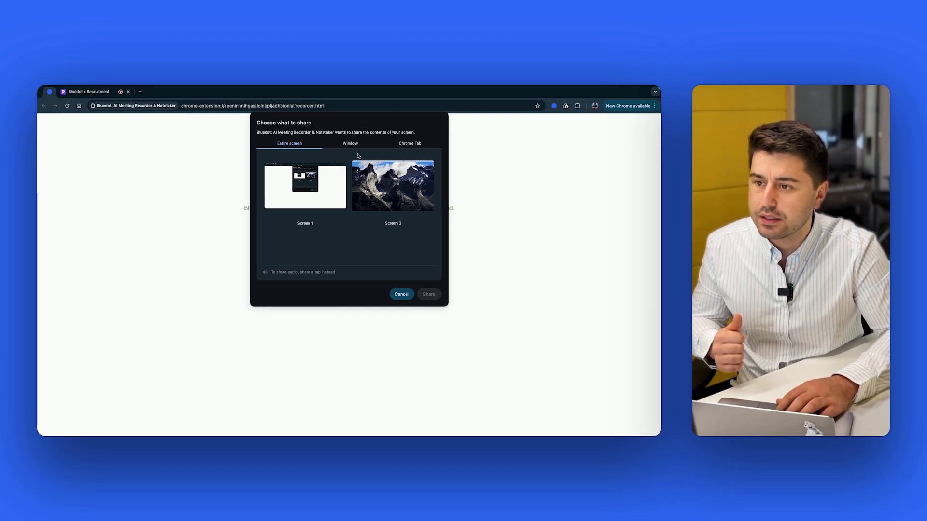
- Share the entire Screen 1 so capture begins
{"action": "left_click", "coordinate": [305, 186]}
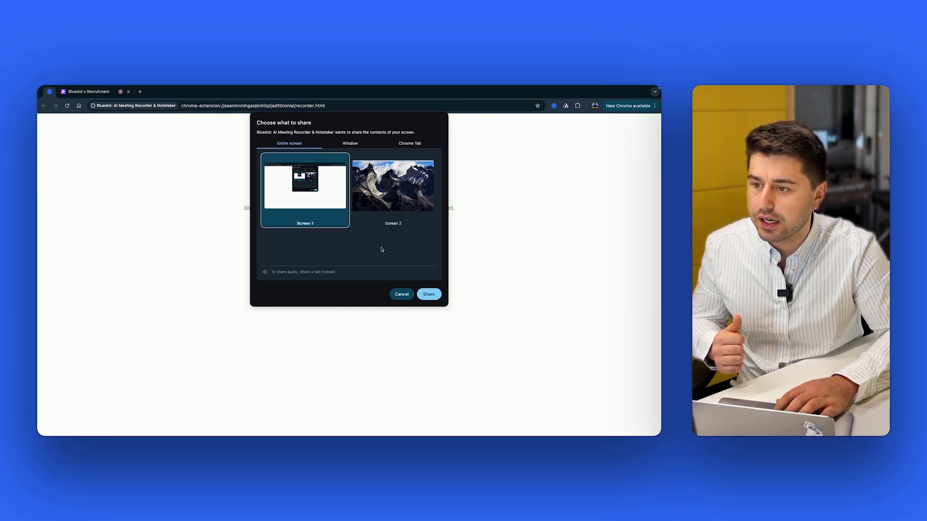
{"action": "left_click", "coordinate": [429, 295]}
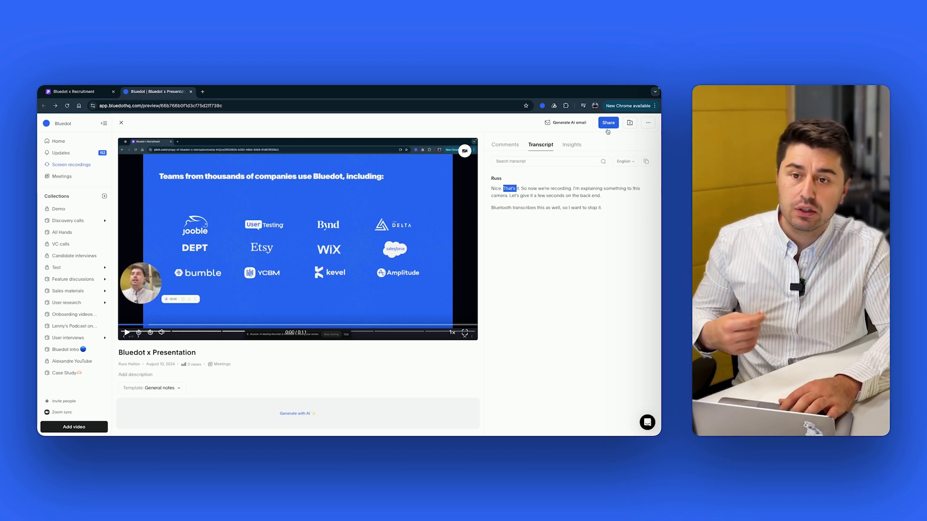
{"action": "left_click", "coordinate": [608, 123]}
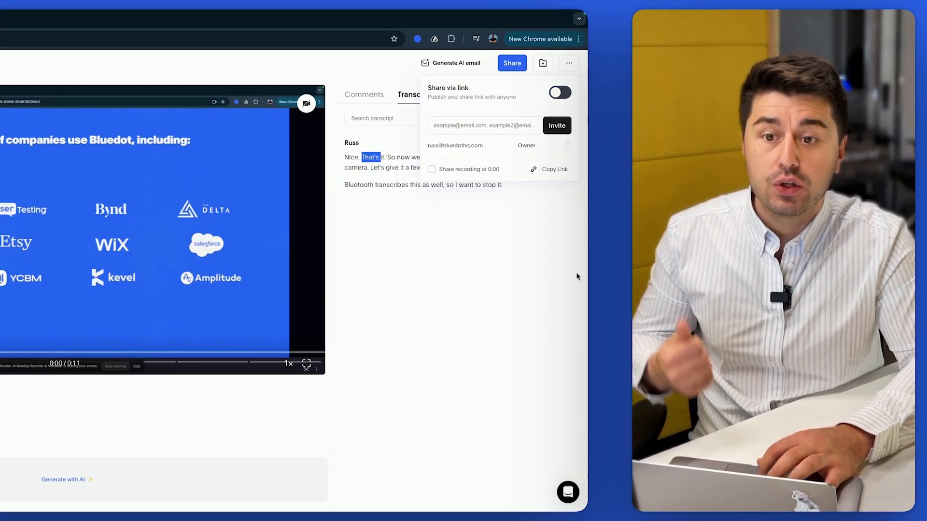
{"action": "left_click", "coordinate": [482, 313]}
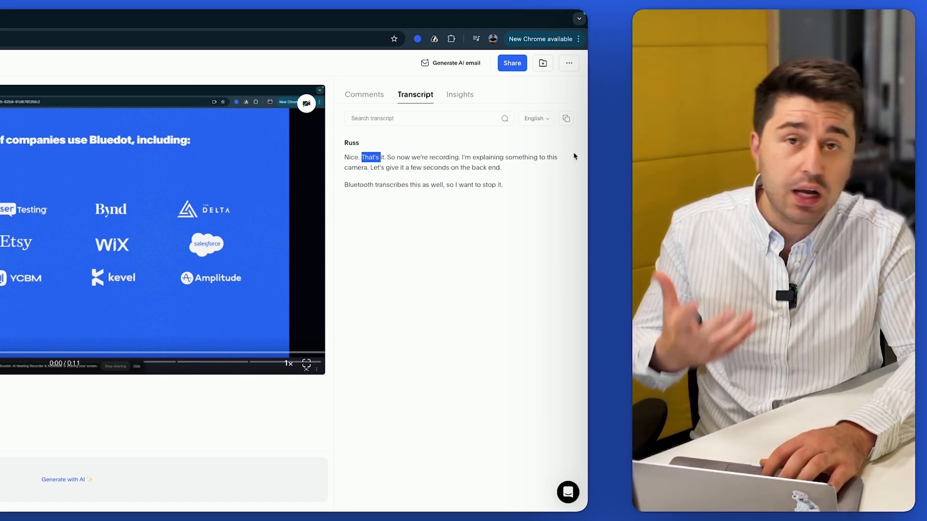
- Switch to the Screen recordings library listing saved recordings with dates and durations
{"action": "left_click", "coordinate": [568, 64]}
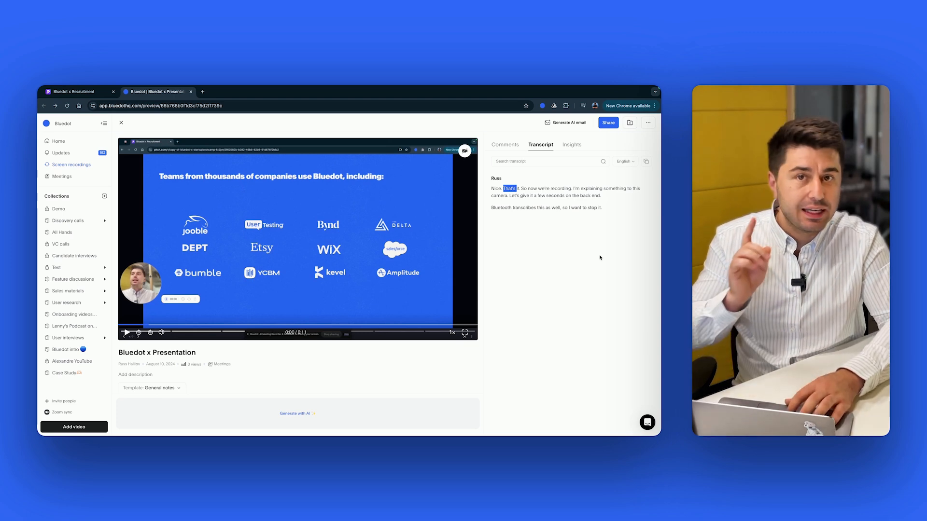
{"action": "left_click", "coordinate": [66, 124]}
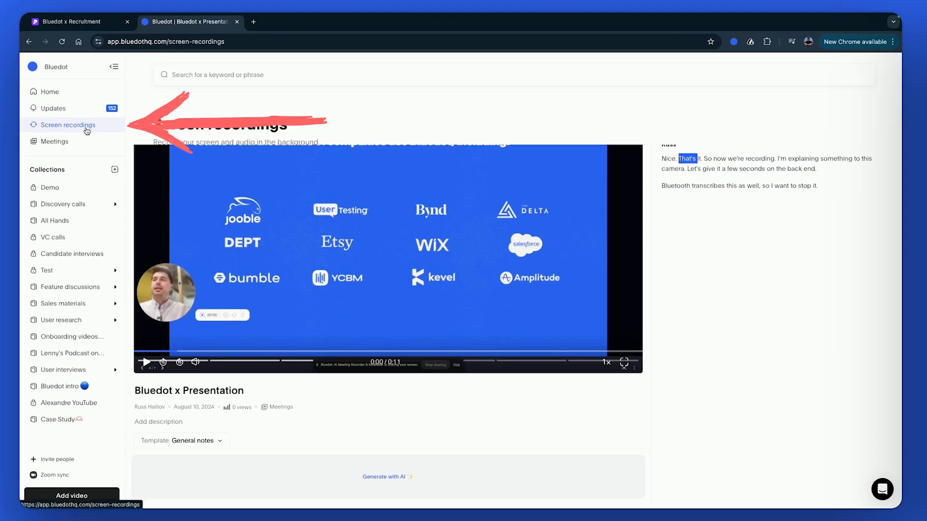
{"action": "left_click", "coordinate": [67, 125]}
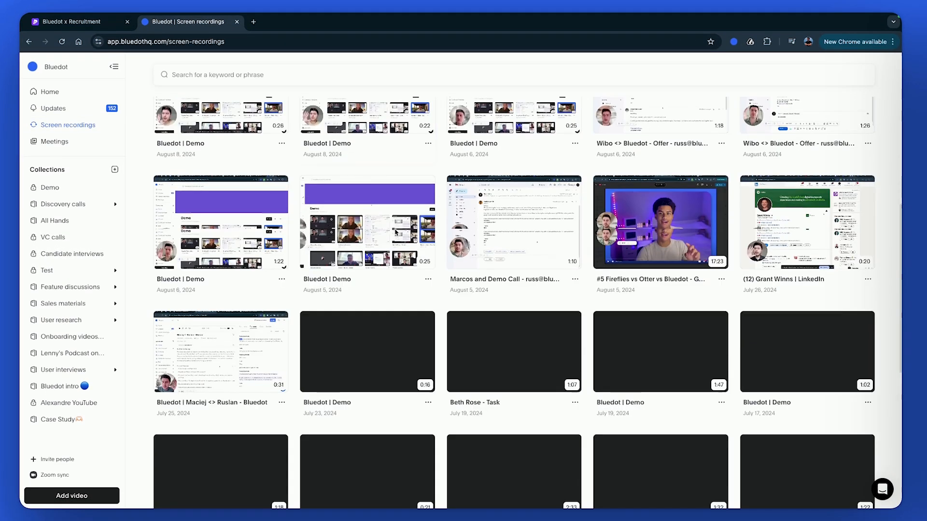